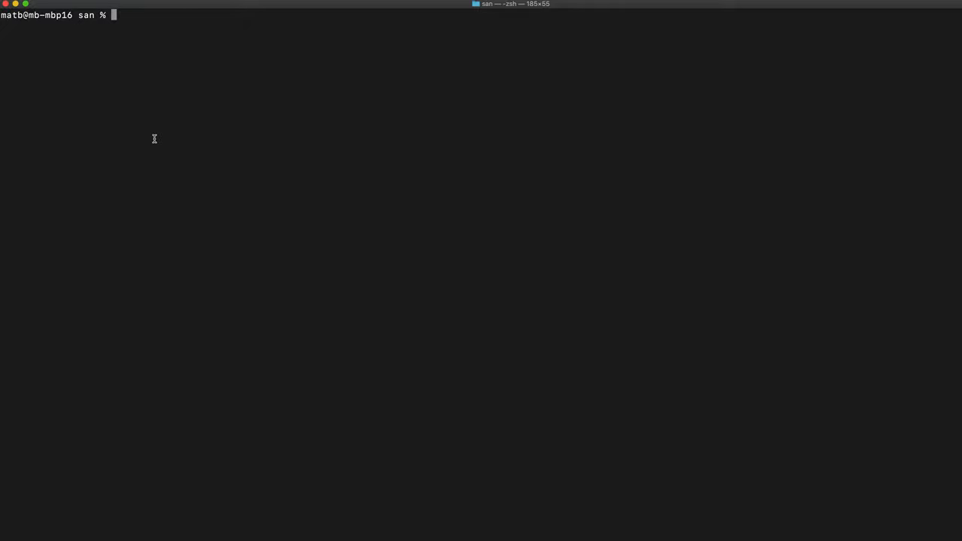
Step: Run 'code abc.txt' in Terminal to open a new empty abc.txt in VS Code
text(code abc.tx)
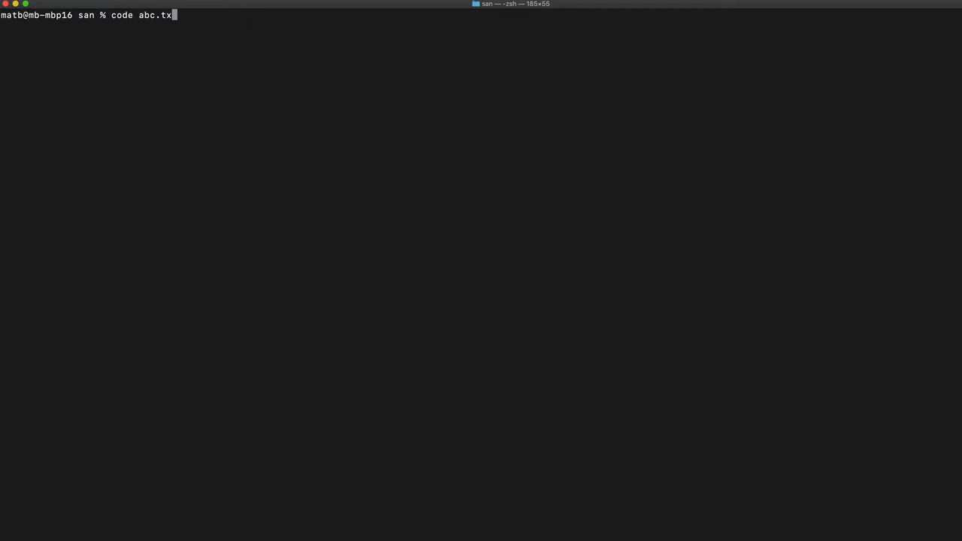
key(Return)
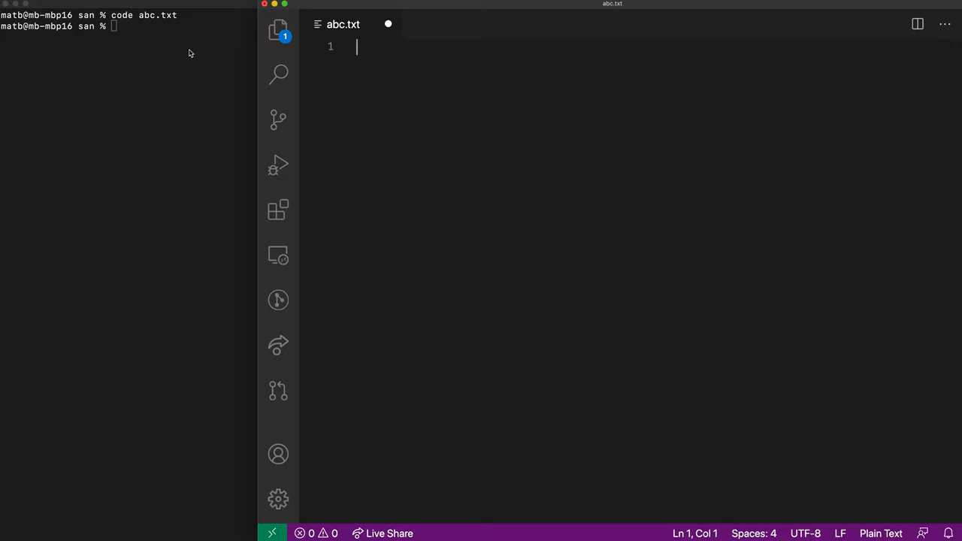
mouse_move(169, 166)
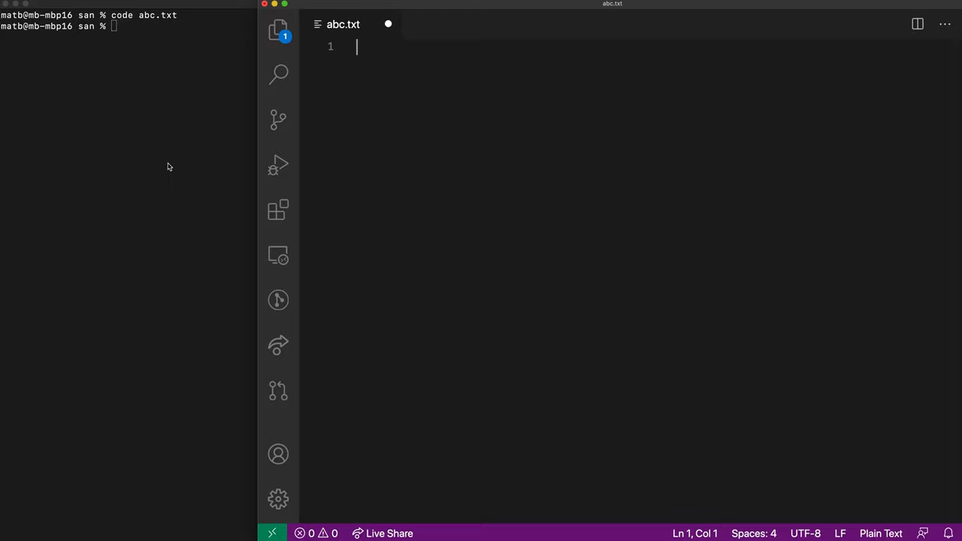
mouse_move(127, 47)
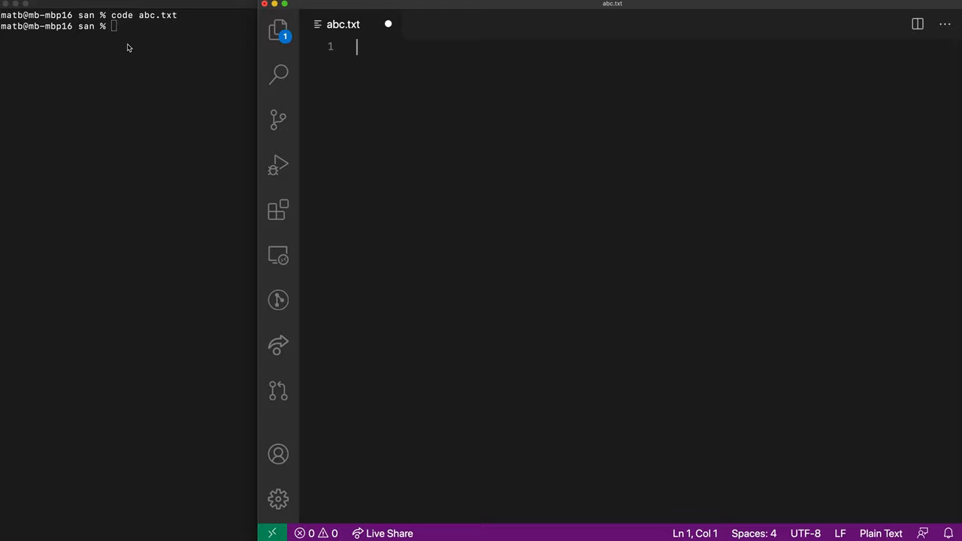
mouse_move(423, 158)
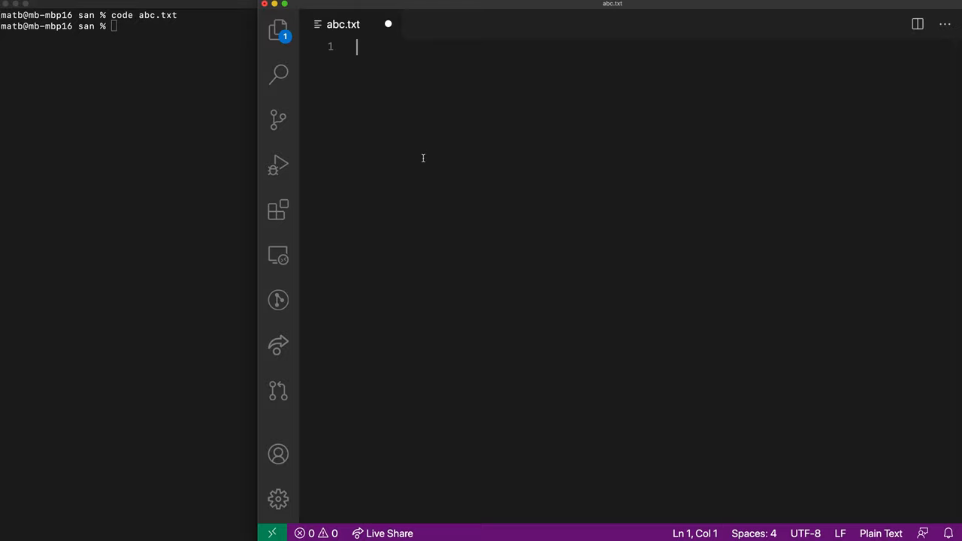
mouse_move(522, 261)
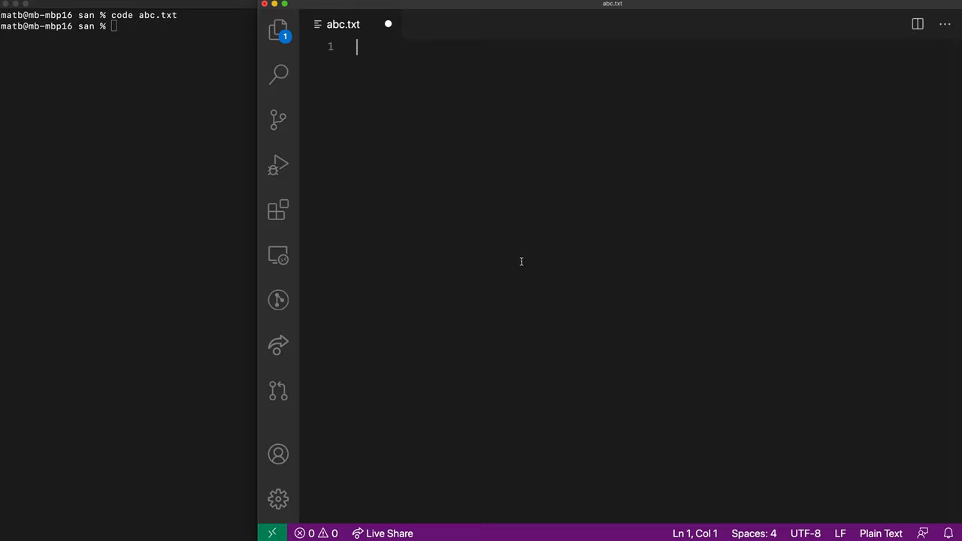
mouse_move(307, 121)
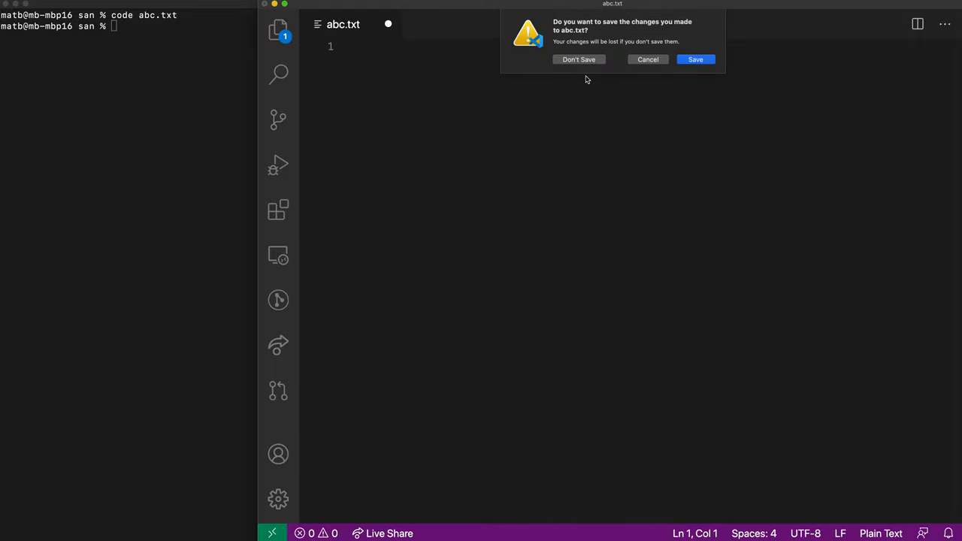
Step: Close abc.txt unsaved, then run 'code abc.txt ; cat abc.txt' so cat reports no such file
click(578, 60)
text(code abc.txt ;)
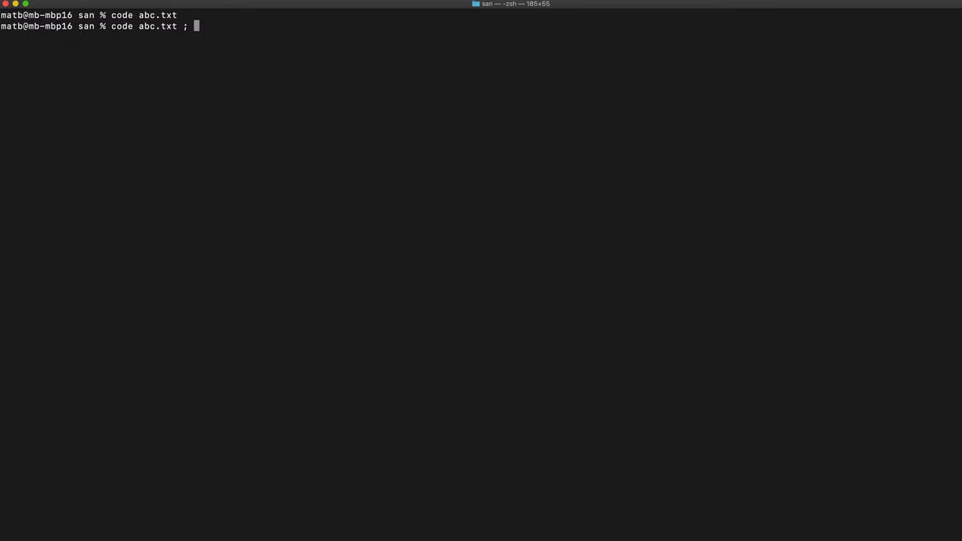
text(cat abc)
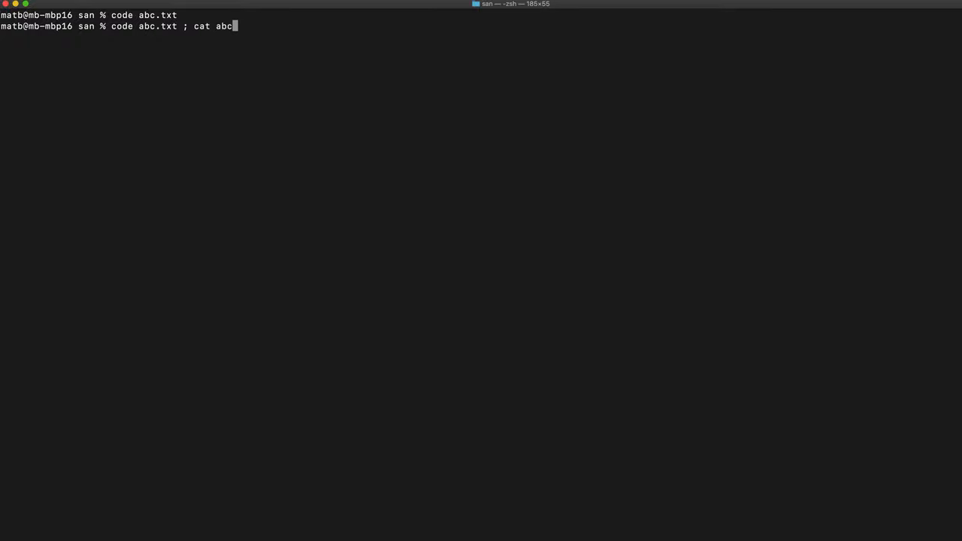
text(.txt)
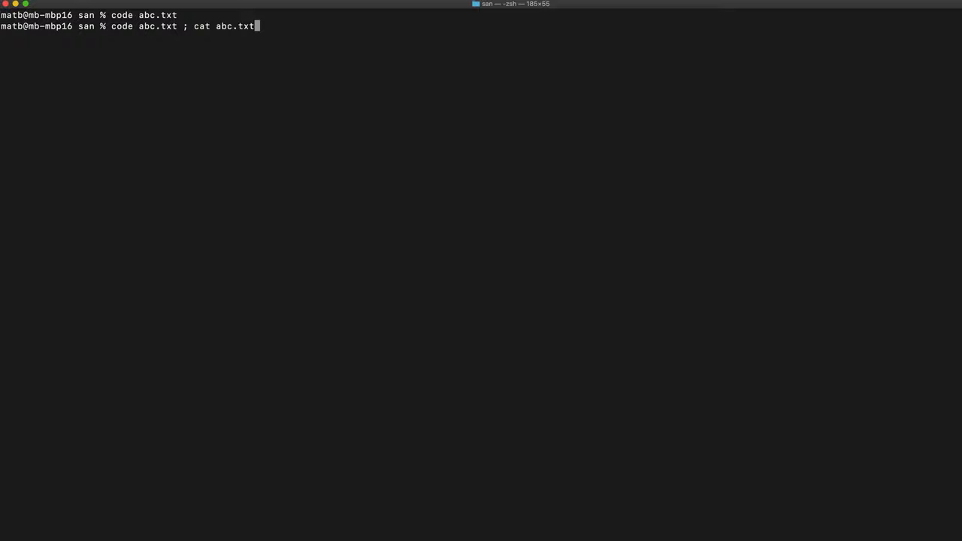
key(Return)
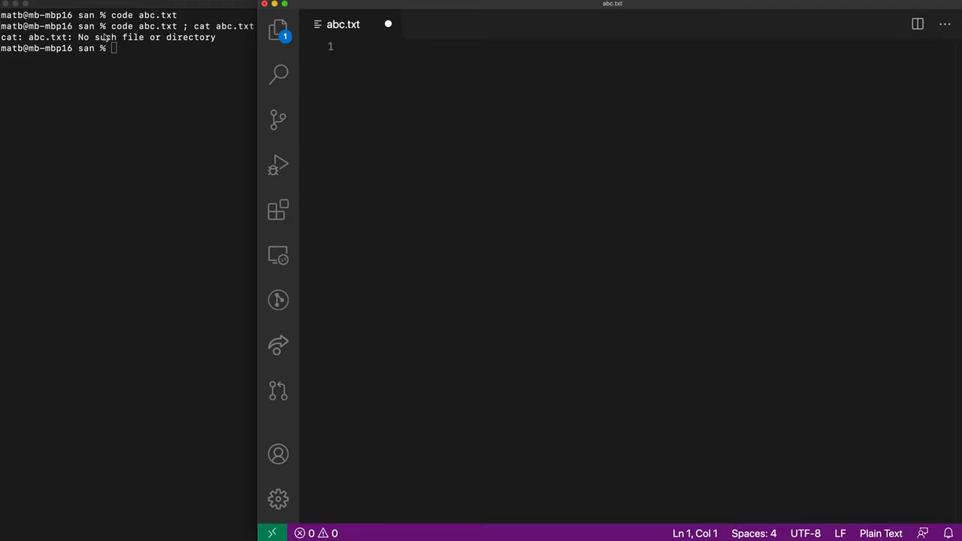
mouse_move(451, 183)
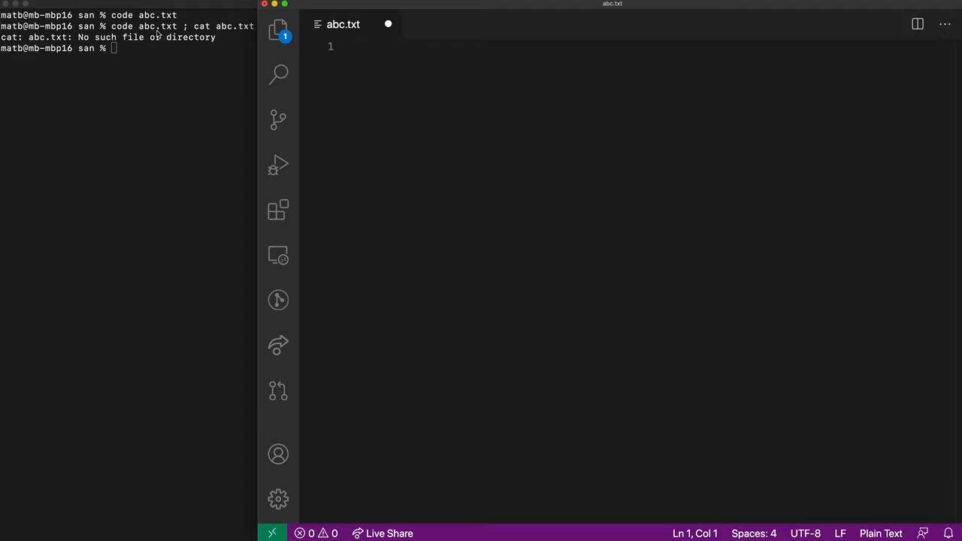
mouse_move(366, 160)
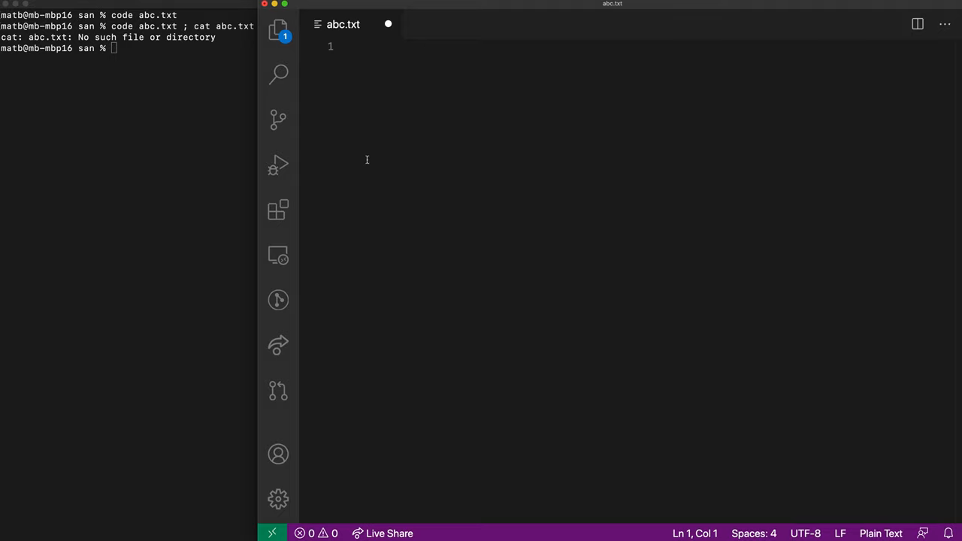
mouse_move(243, 102)
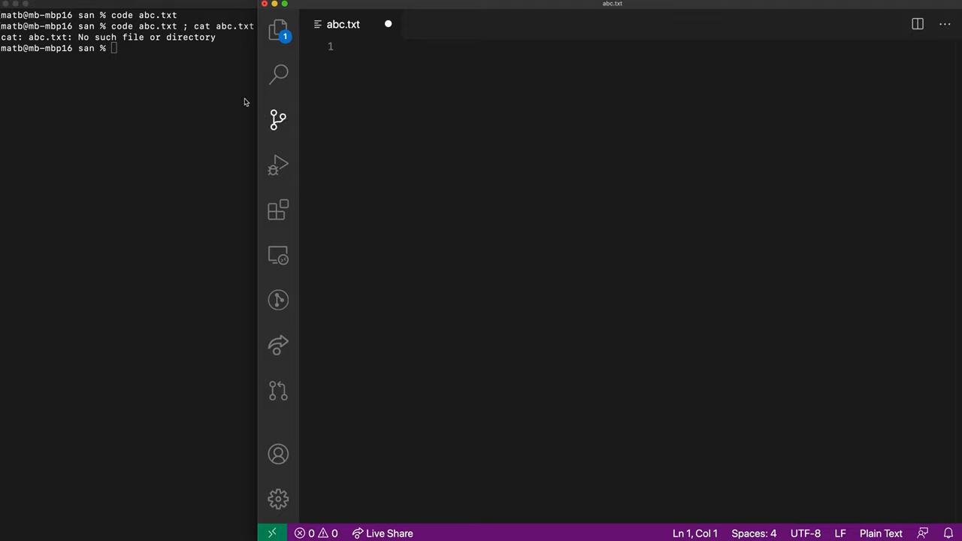
mouse_move(153, 69)
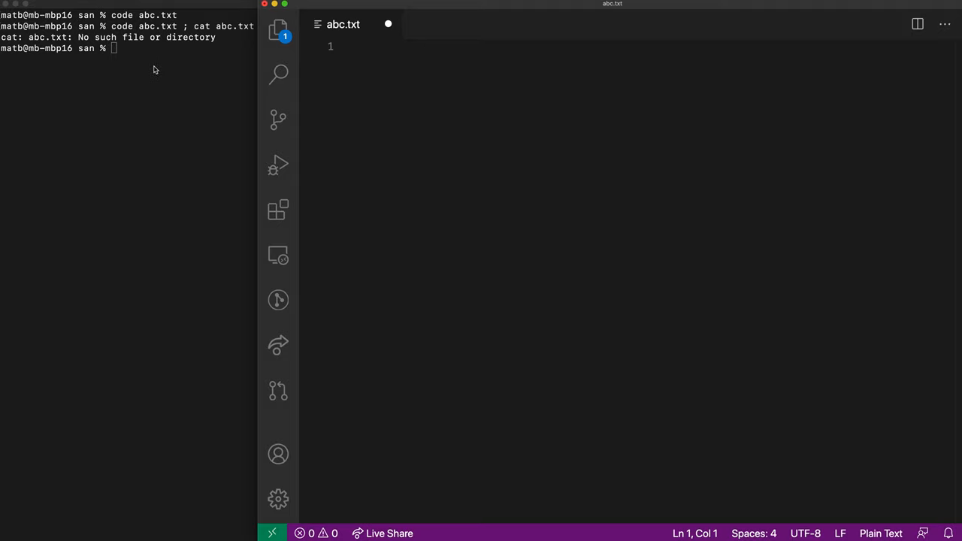
mouse_move(102, 123)
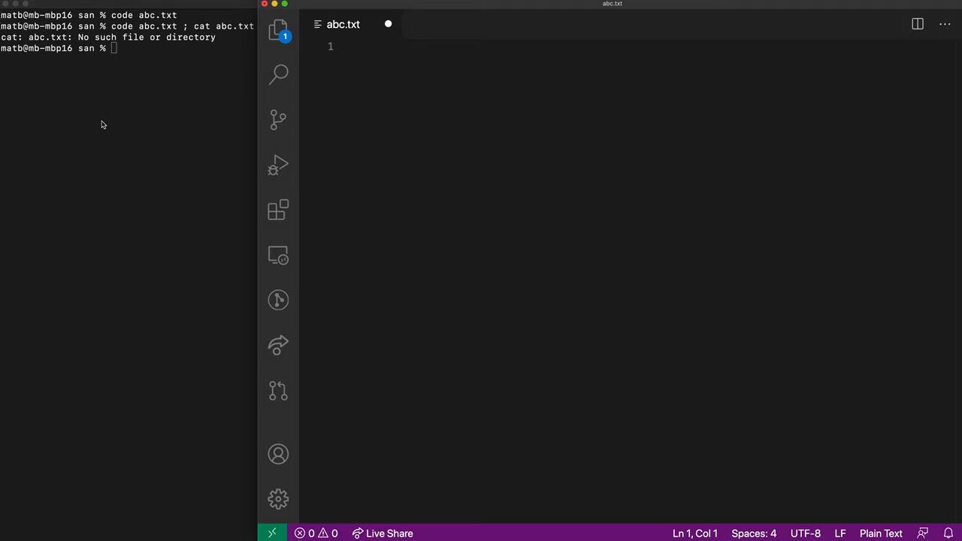
mouse_move(241, 39)
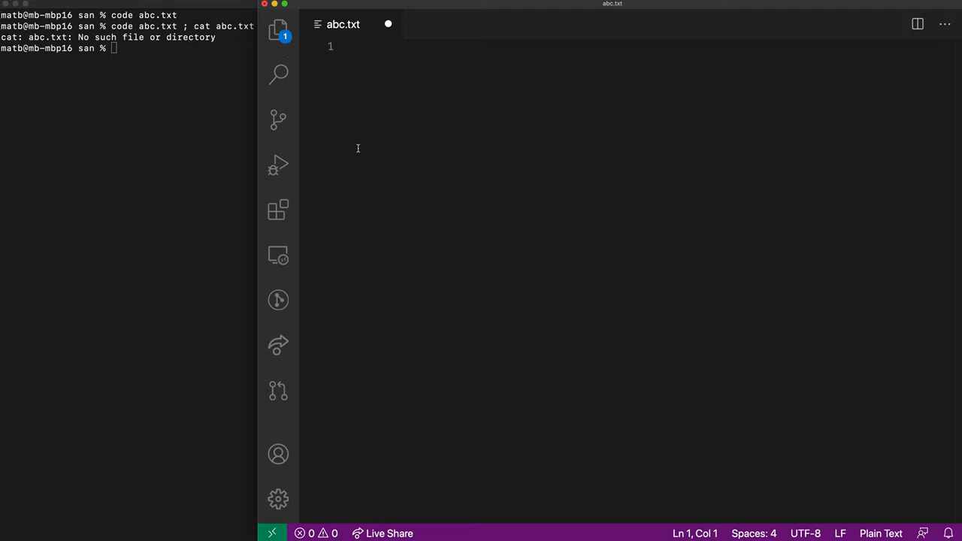
mouse_move(417, 108)
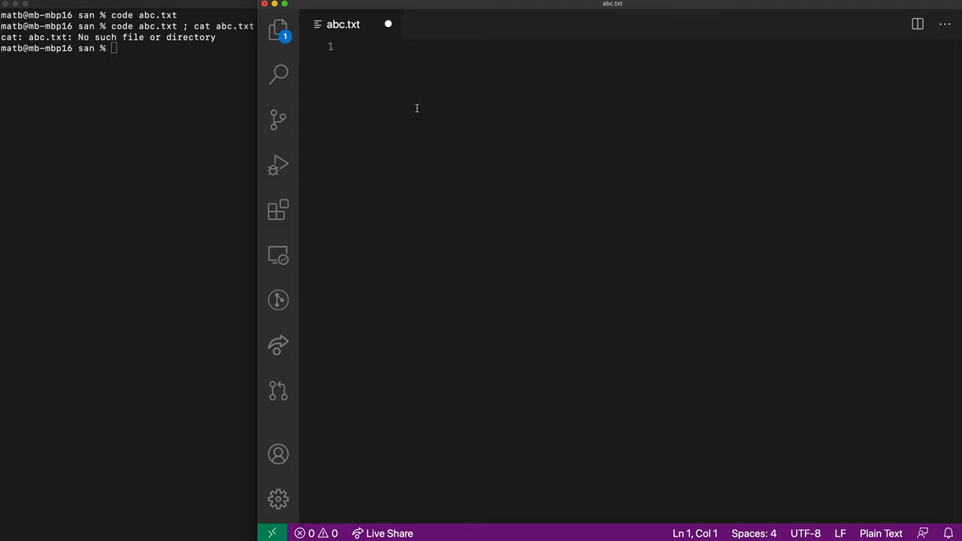
mouse_move(436, 145)
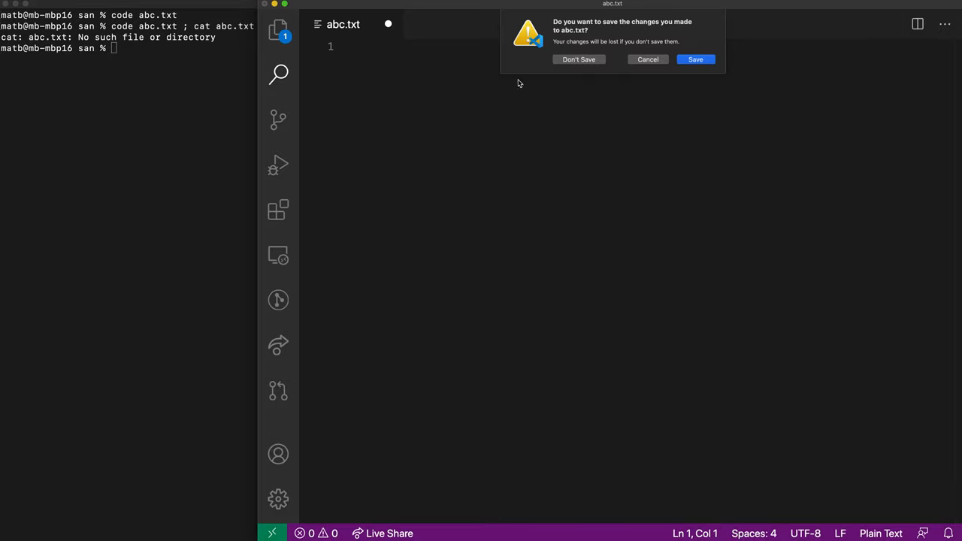
Step: Discard the unsaved abc.txt and run 'code --wait abc.txt' from Terminal
click(578, 58)
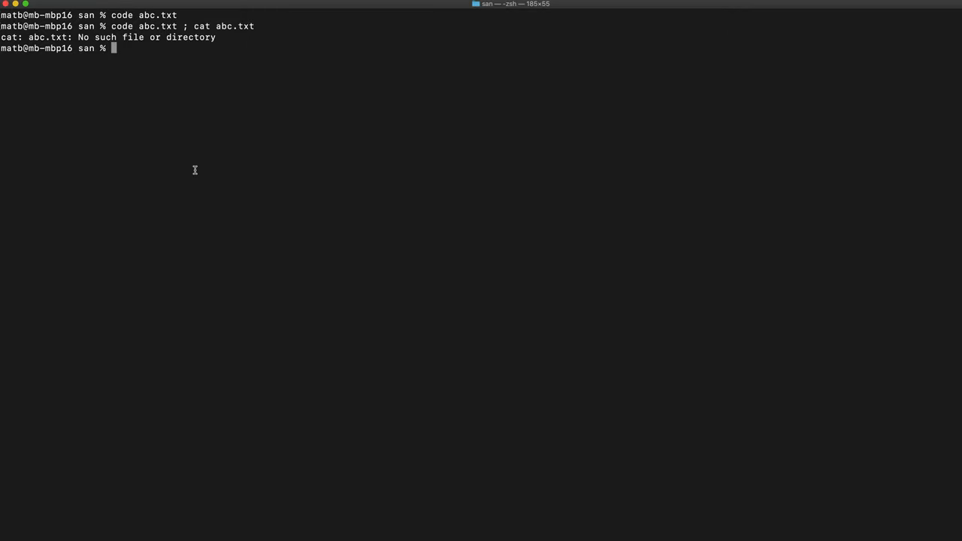
text(code abc.txt)
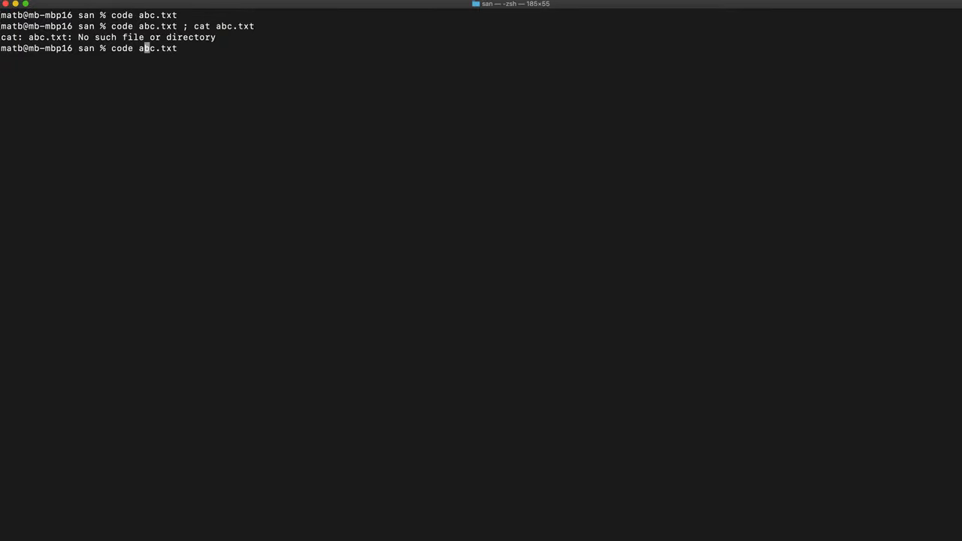
text(--)
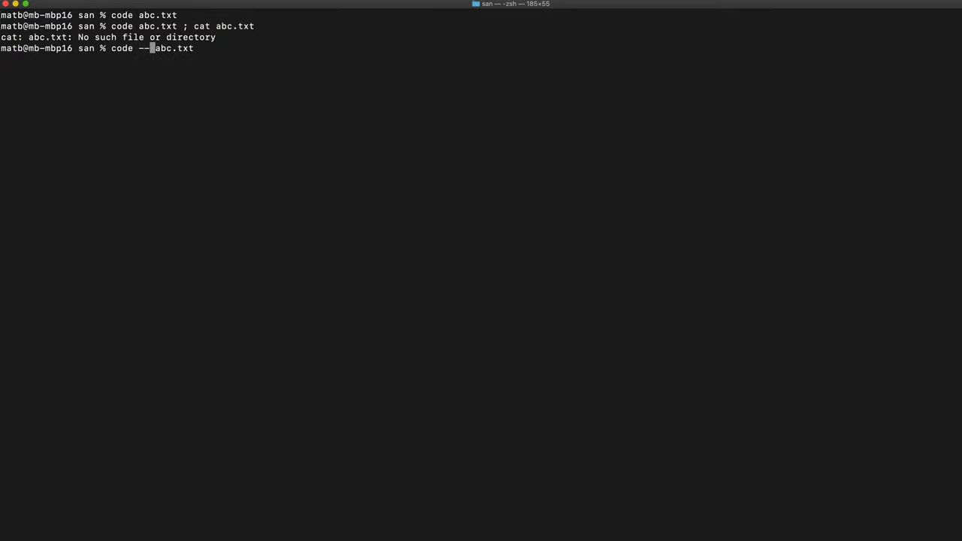
text(wait)
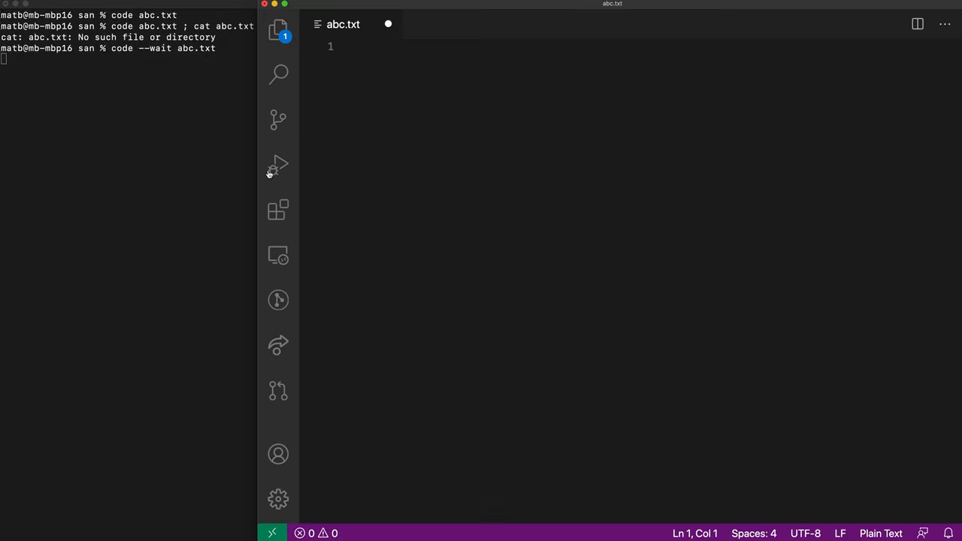
mouse_move(66, 123)
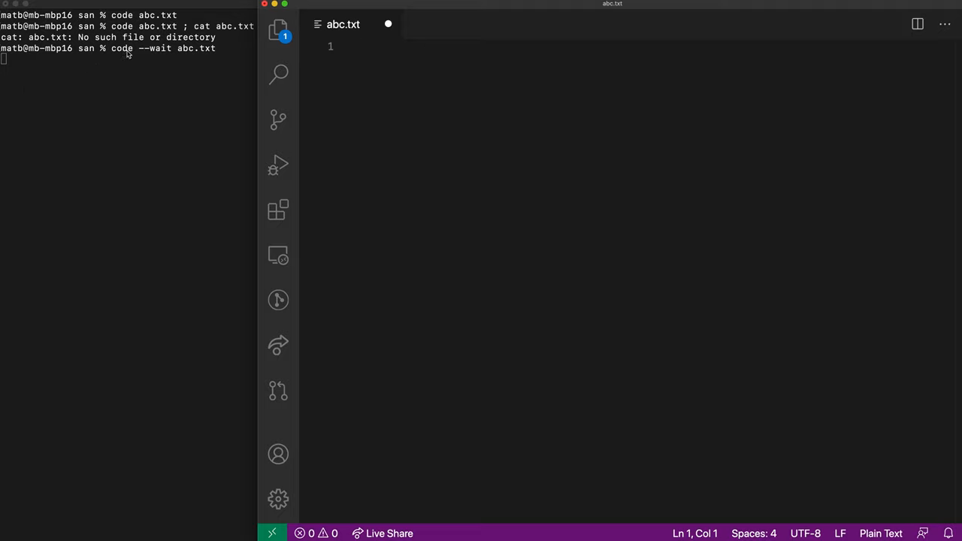
Step: Enter 123 in abc.txt, save it, and close the editor so the waiting command returns
text(12)
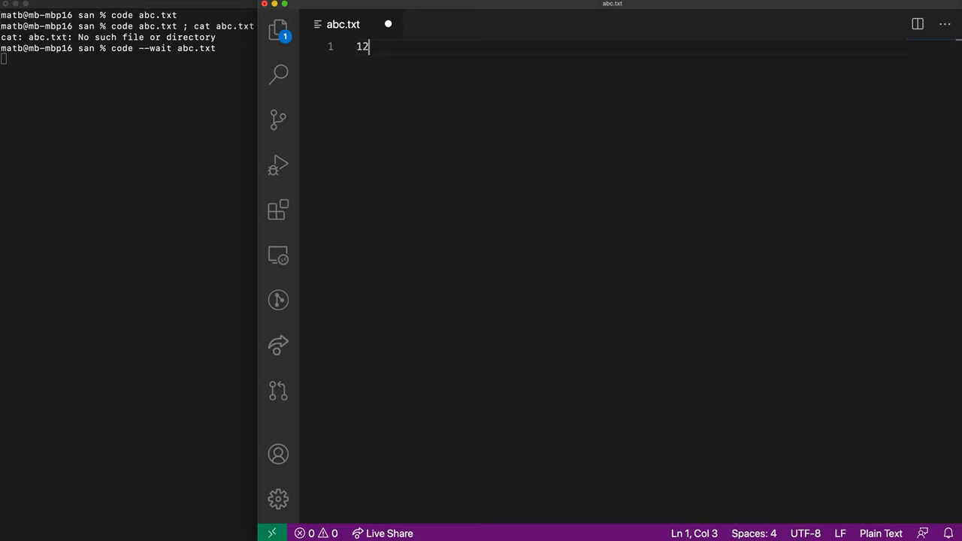
text(3)
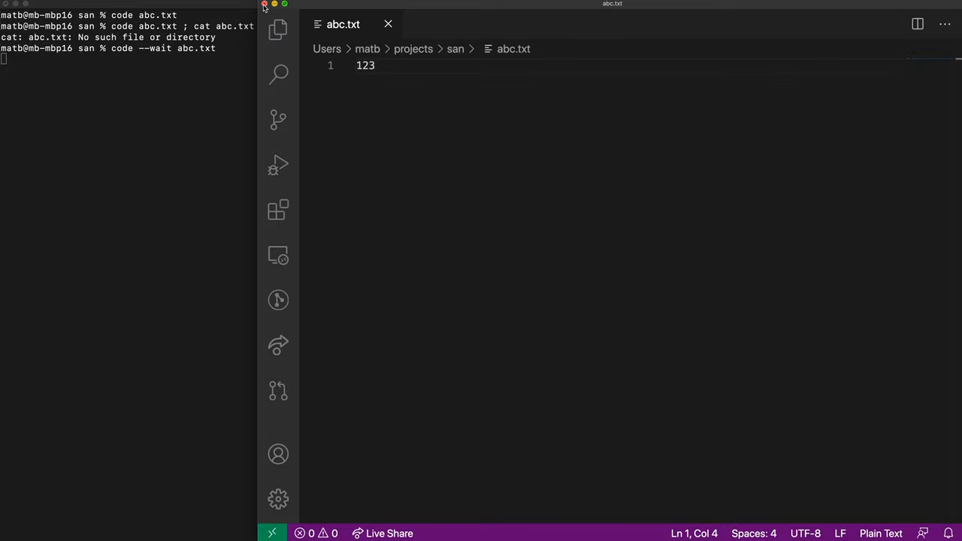
click(265, 6)
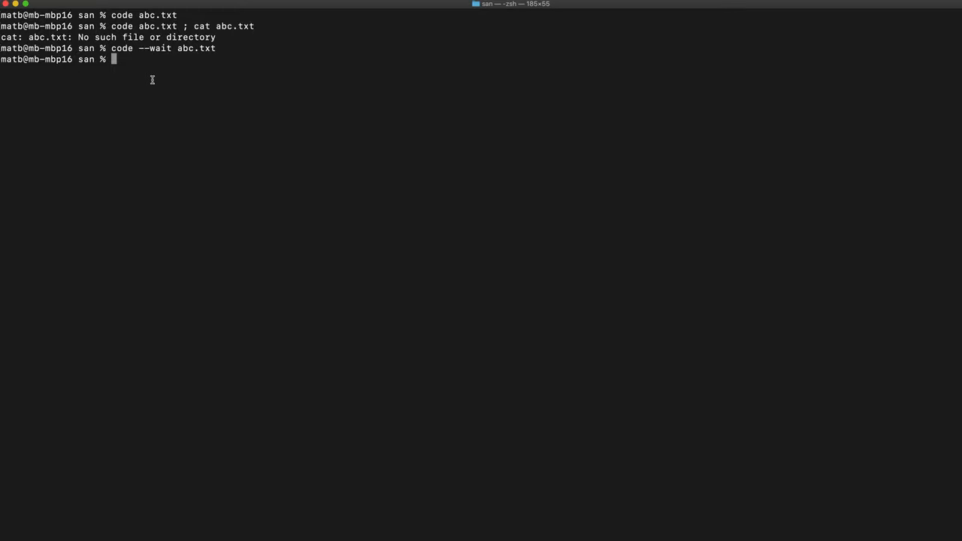
Step: Run 'code --wait abc1.txt ; cat abc1.txt' and enter hello in the new abc1.txt
text(code abc.txt ; cat abc.txt)
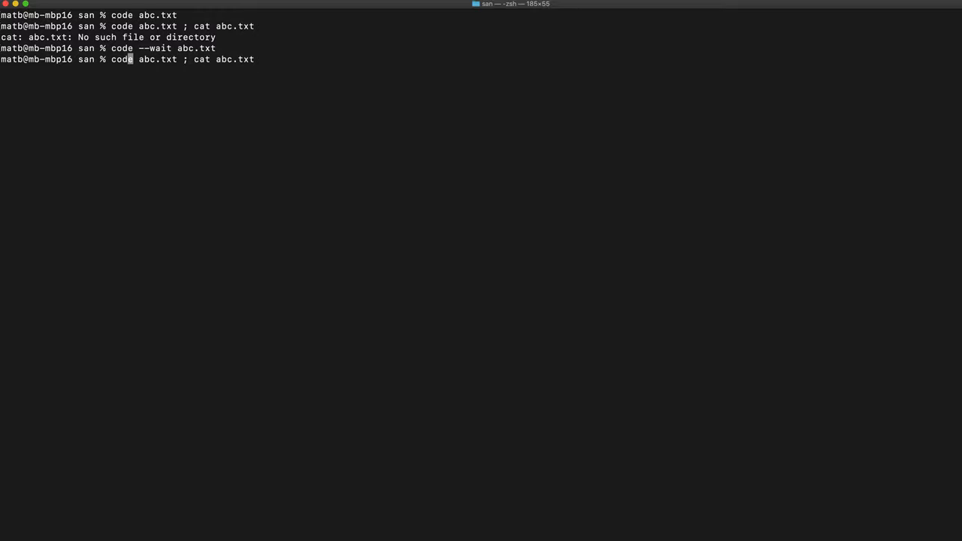
text(--wait)
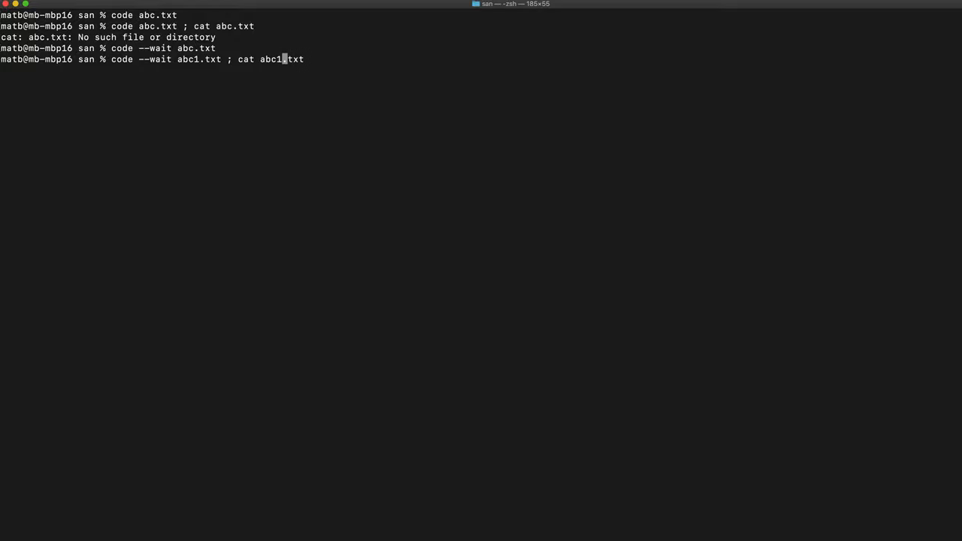
key(Return)
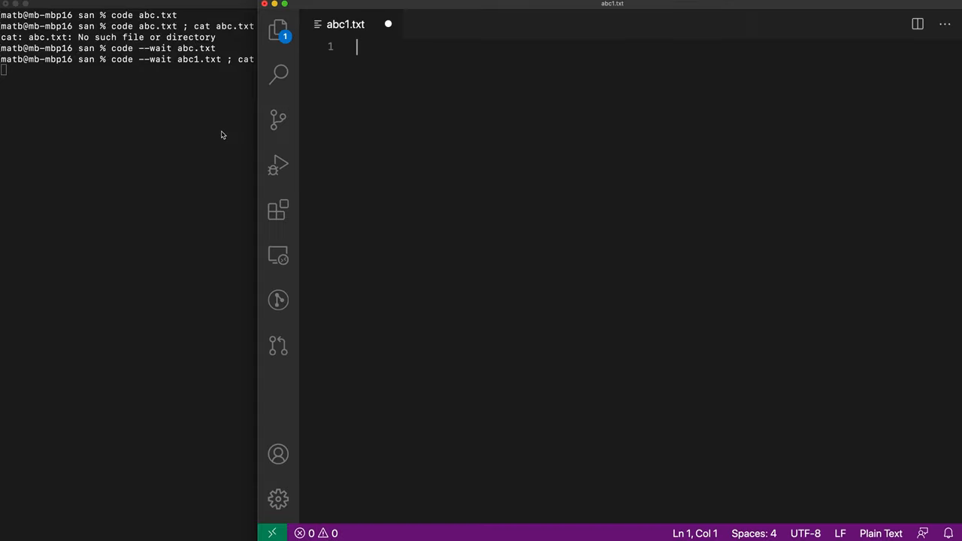
text(hell)
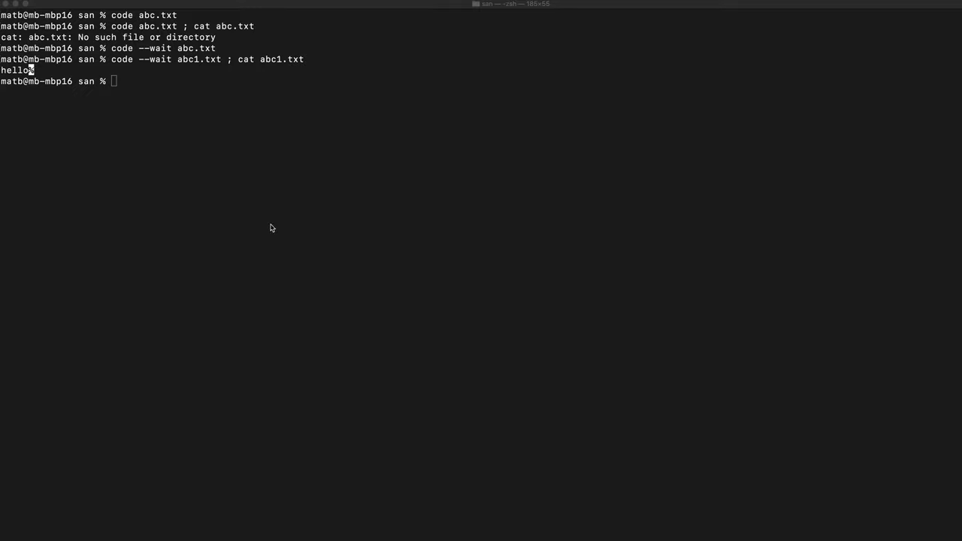
mouse_move(263, 108)
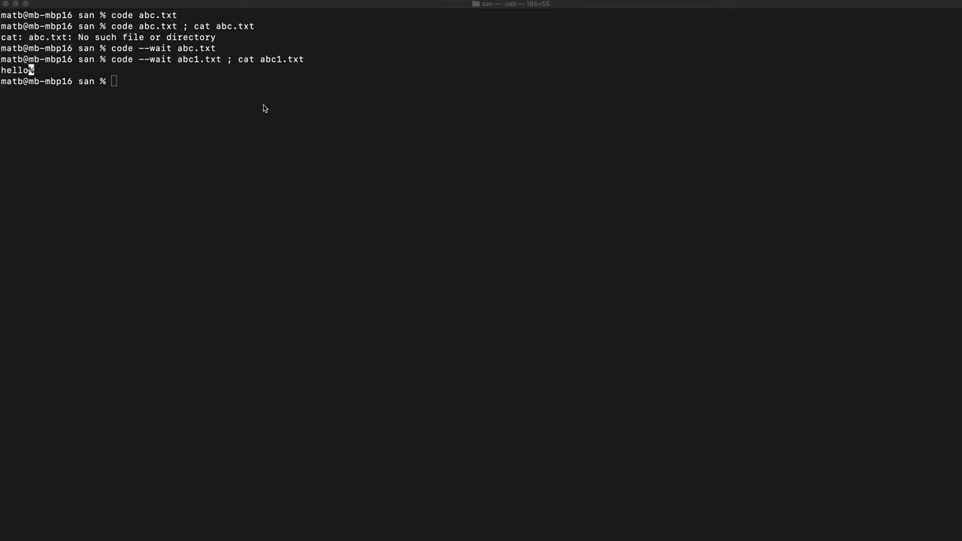
mouse_move(112, 63)
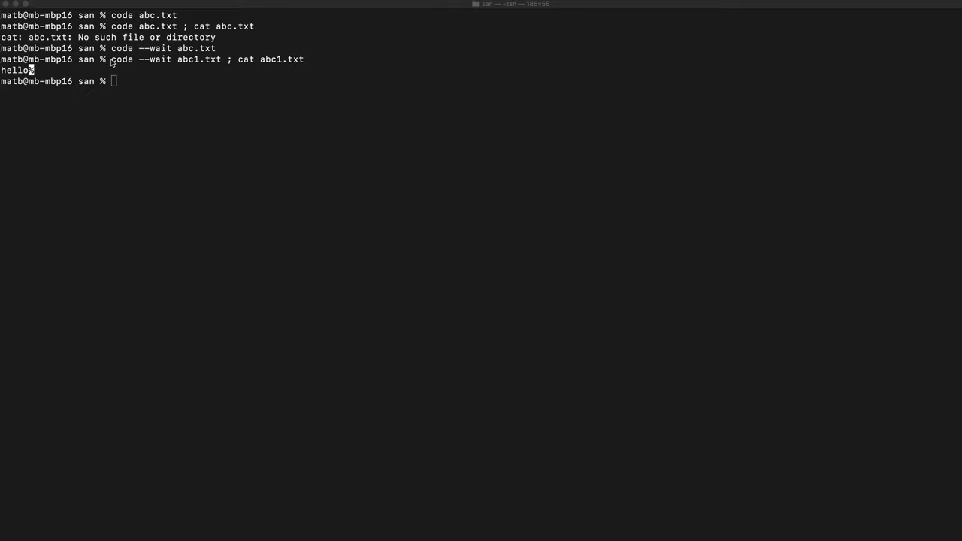
mouse_move(257, 138)
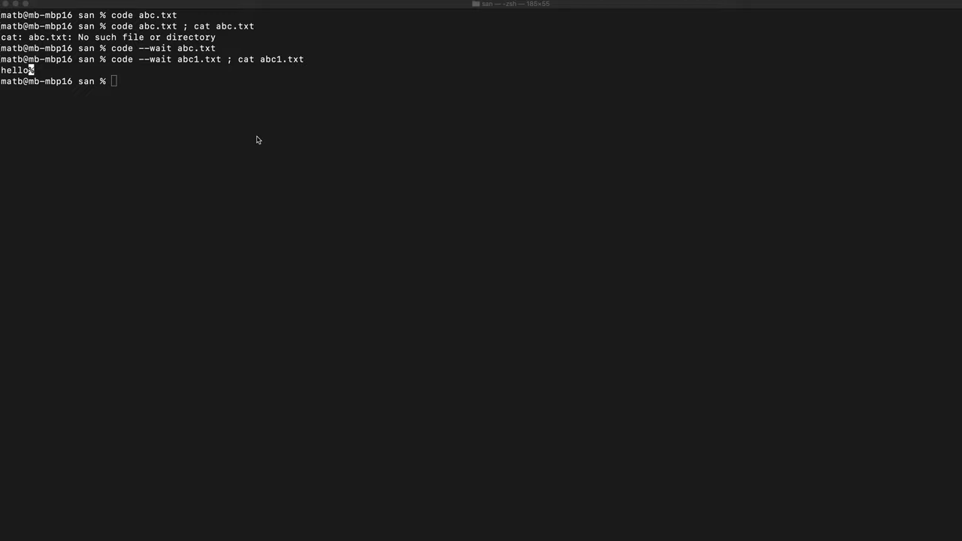
mouse_move(133, 73)
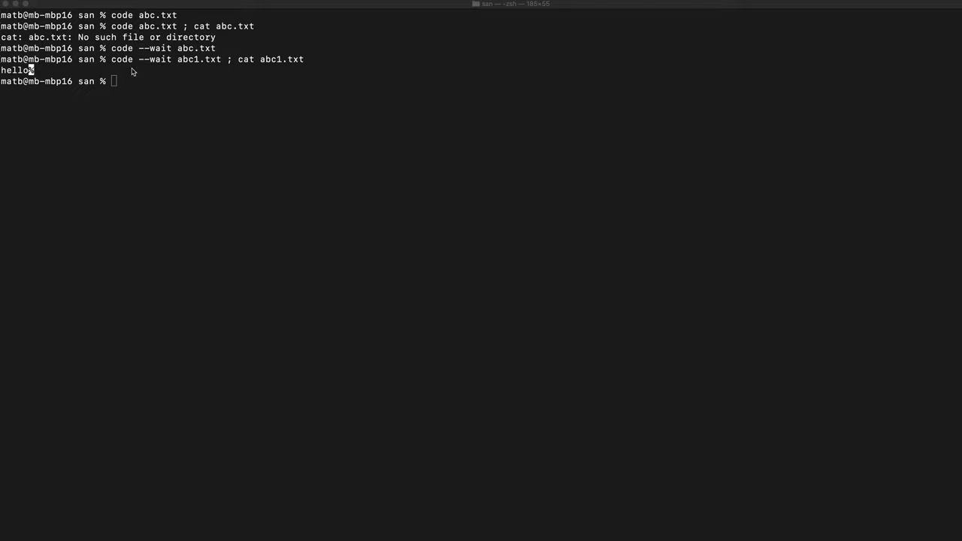
mouse_move(239, 61)
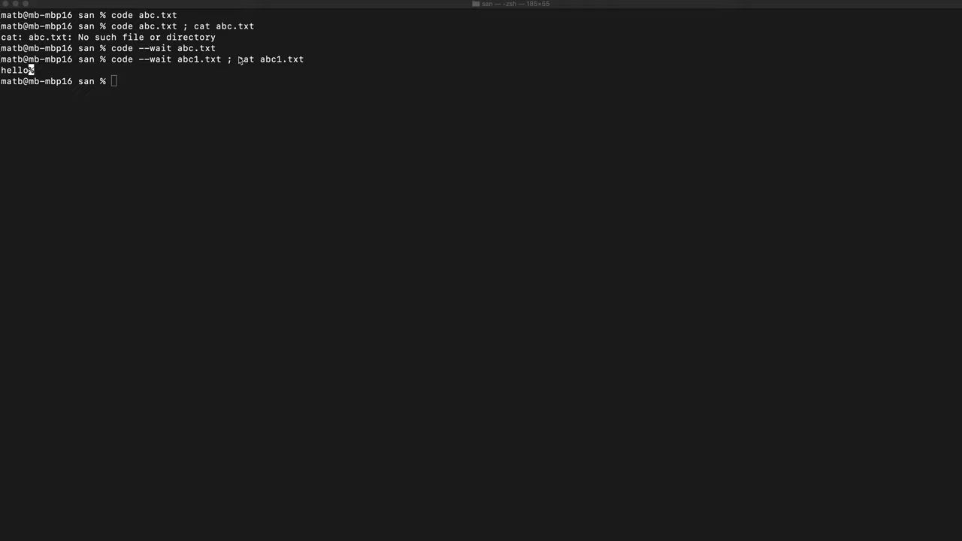
mouse_move(277, 53)
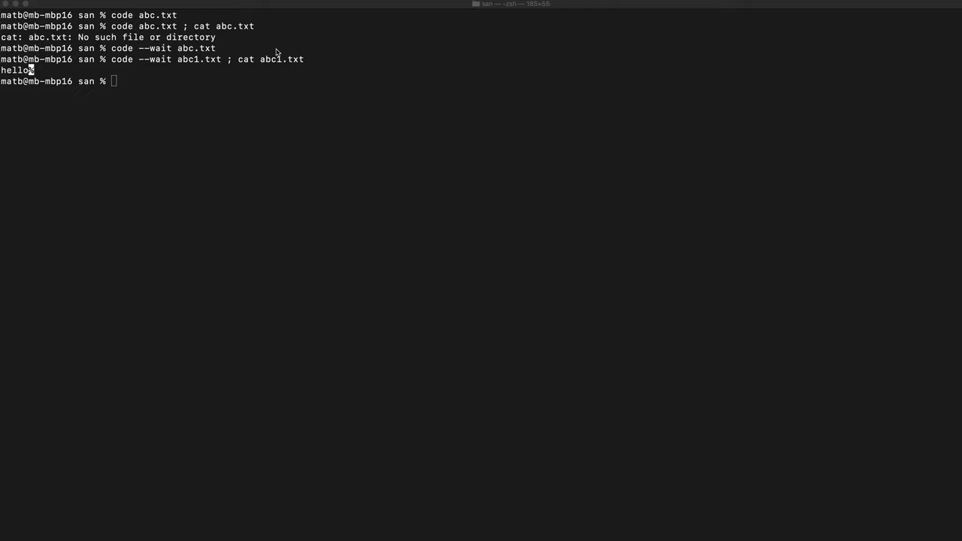